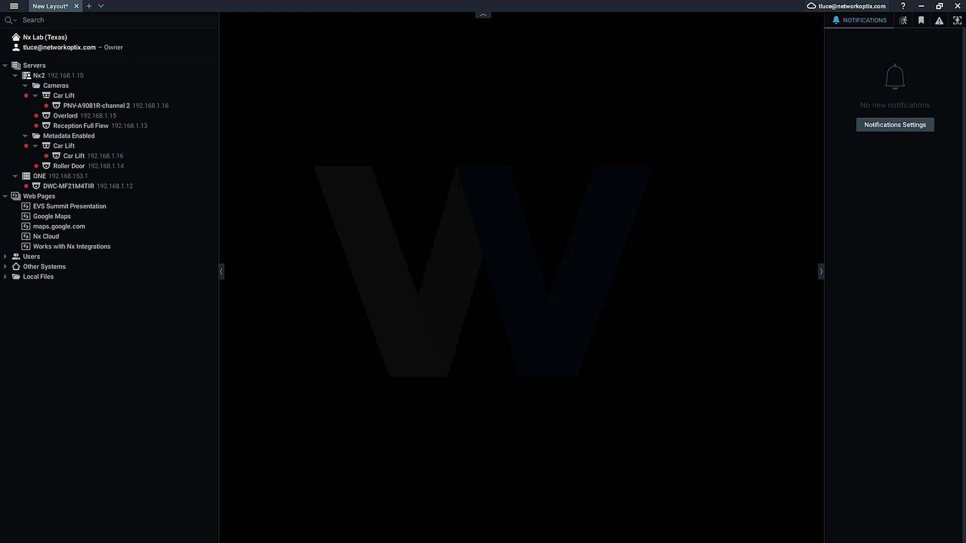
mouse_move(61, 175)
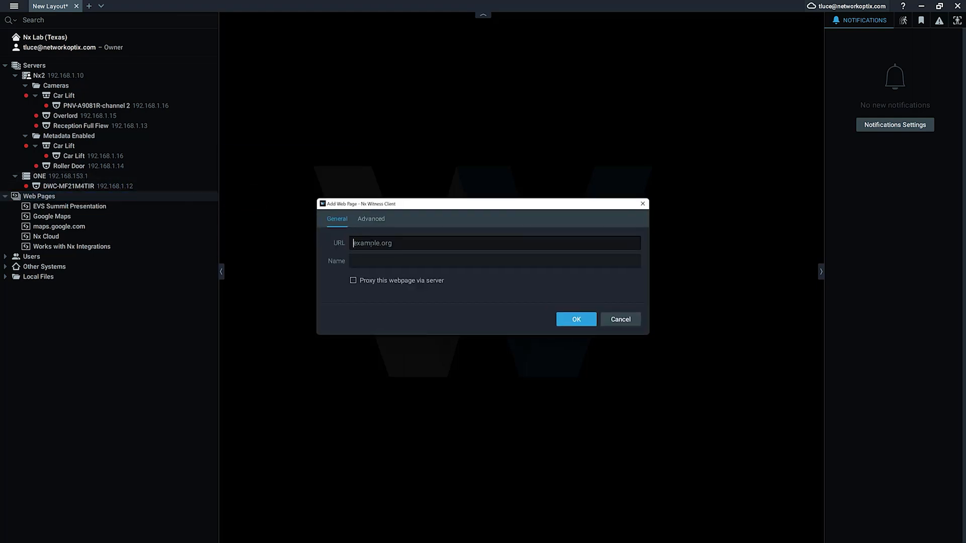
Give the new web page URL 192.168.1.16 and name 'Car Lift Camera Web Page'.
text(192.168.1.16)
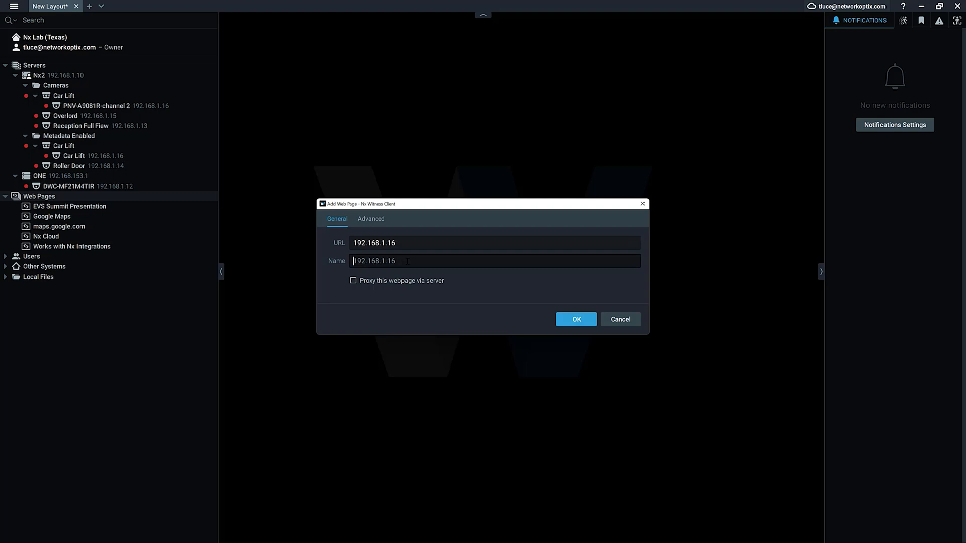
text(Car Lift Camera Web Page)
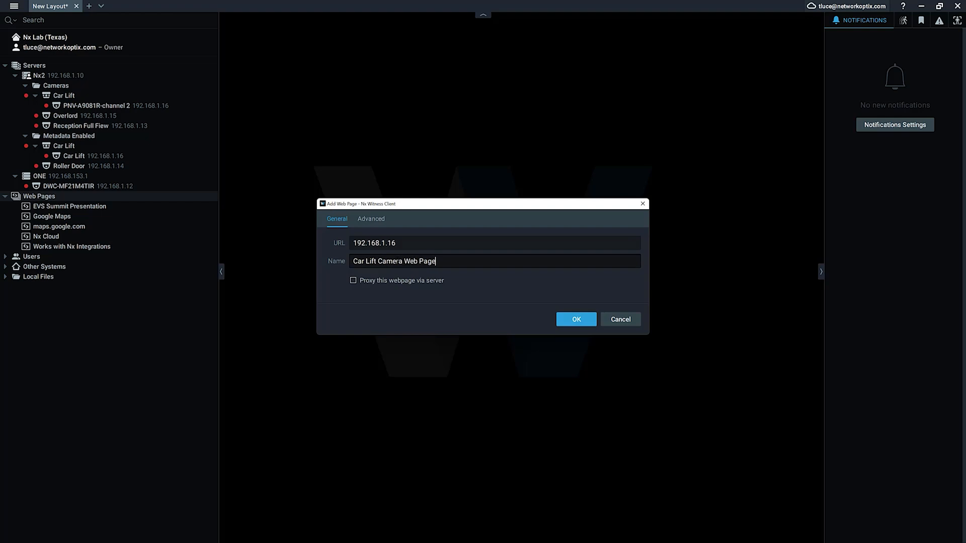
Enable 'Proxy this webpage via server' with ONE as the server and review the Advanced options.
click(353, 281)
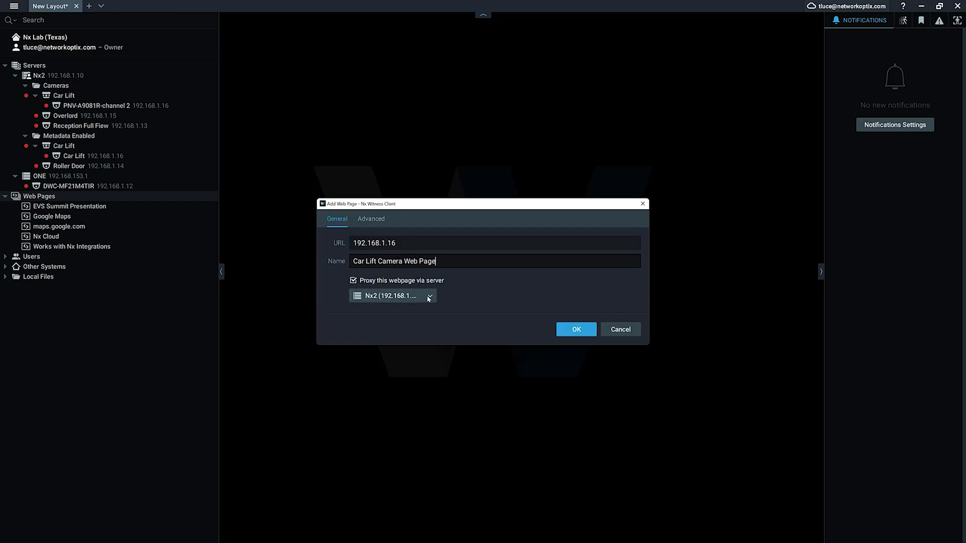
click(393, 295)
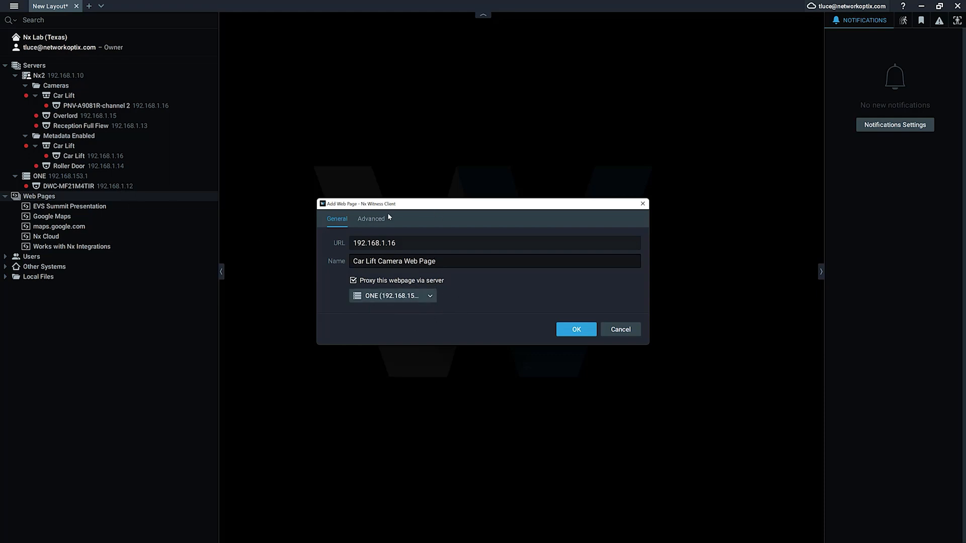
click(372, 218)
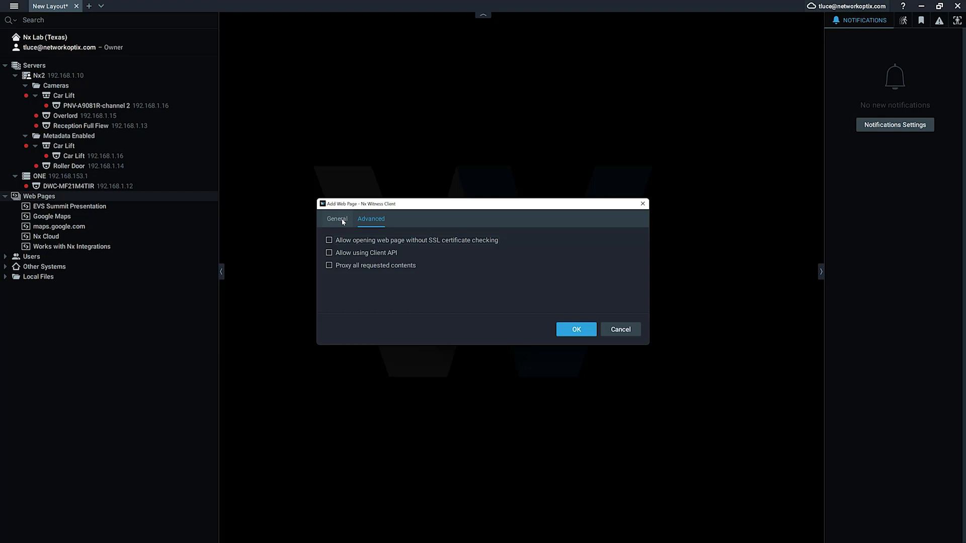
click(337, 218)
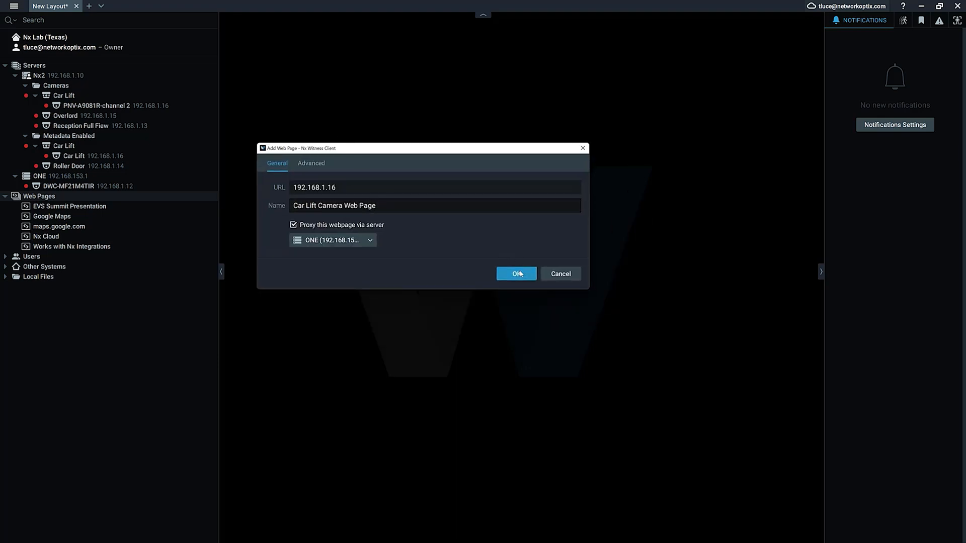
Confirm the dialog so Car Lift Camera Web Page appears under ONE and opens.
click(516, 273)
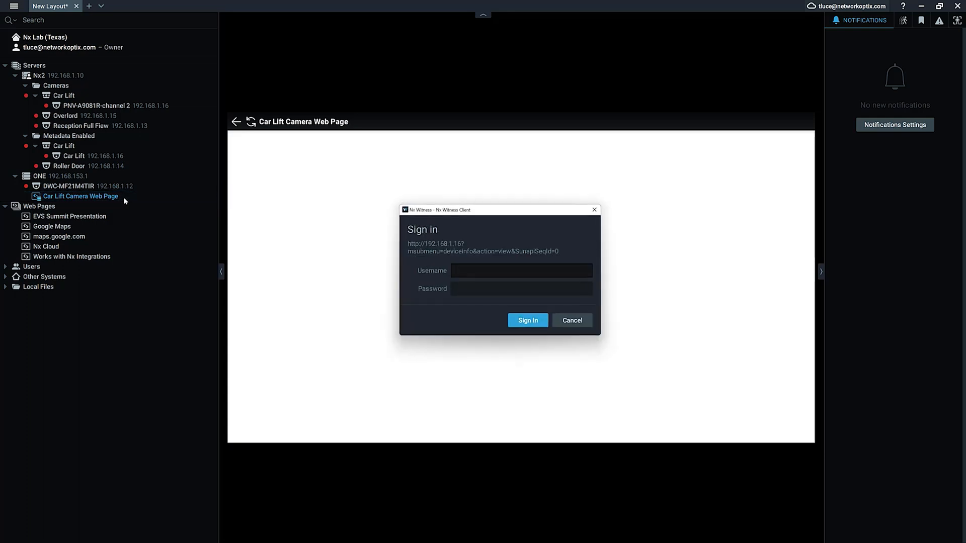
Sign in to the camera as admin so its Wisenet interface loads.
click(520, 271)
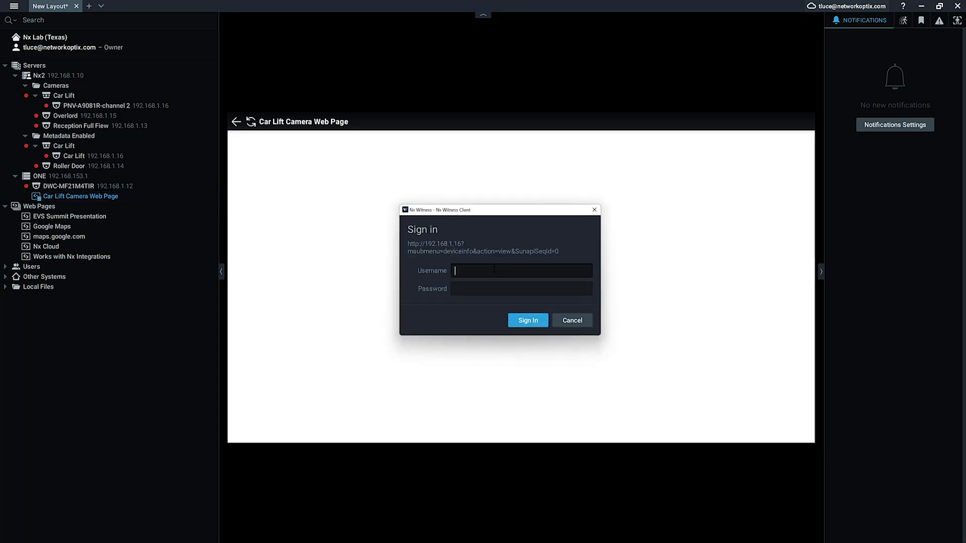
text(admin)
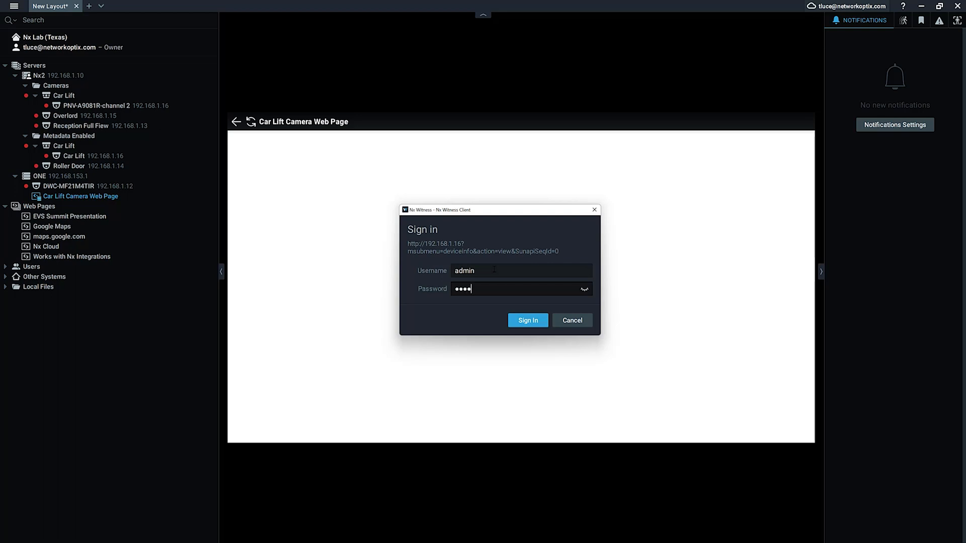
click(527, 319)
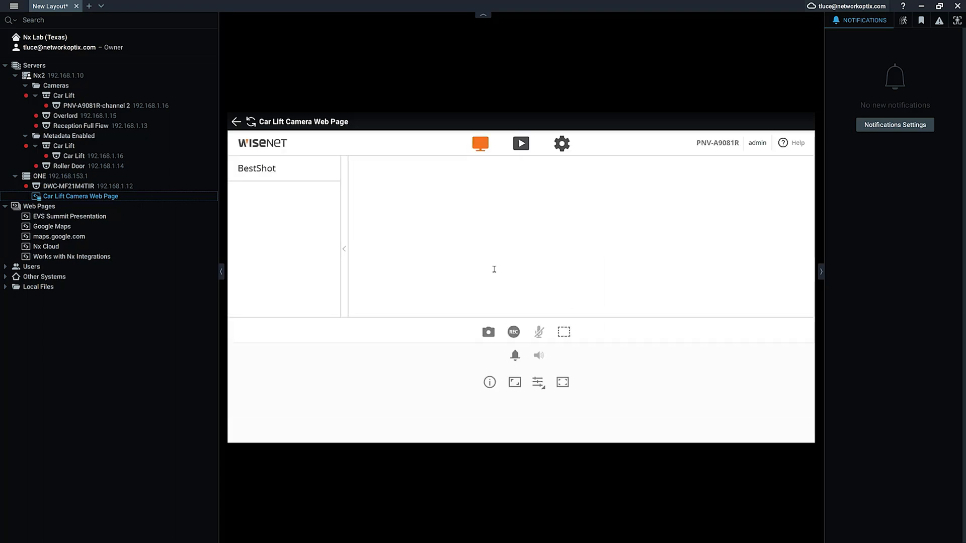
click(520, 143)
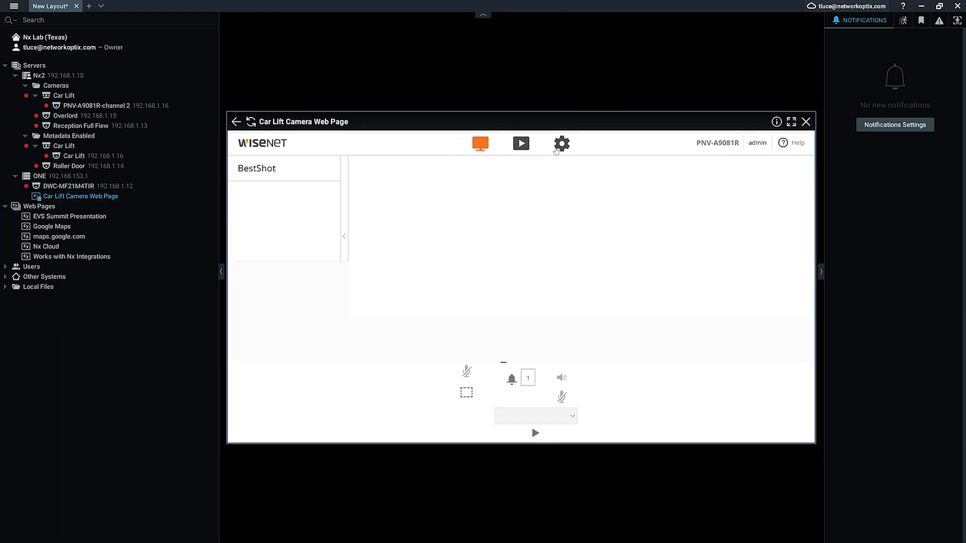
Go to the camera's settings via the gear icon, landing on Basic > Video profile.
click(560, 144)
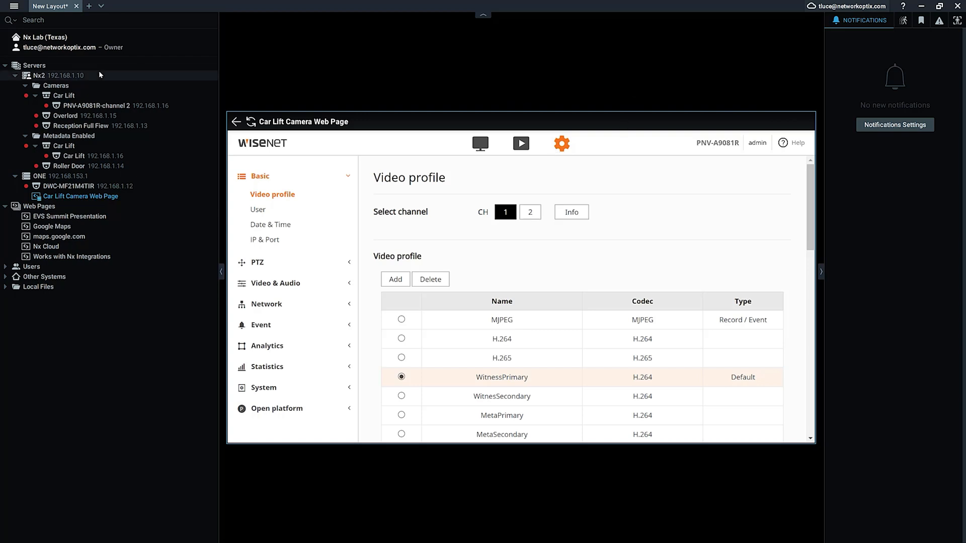
mouse_move(68, 66)
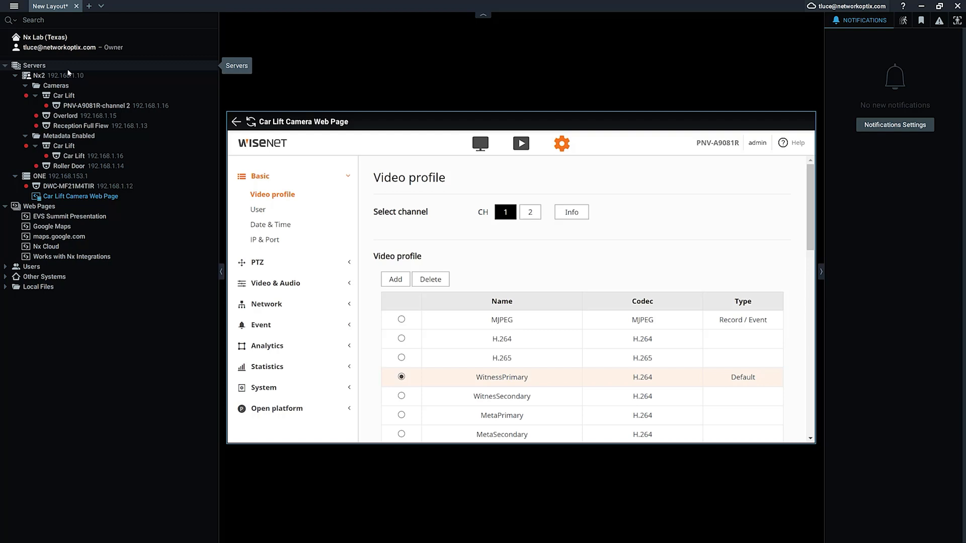